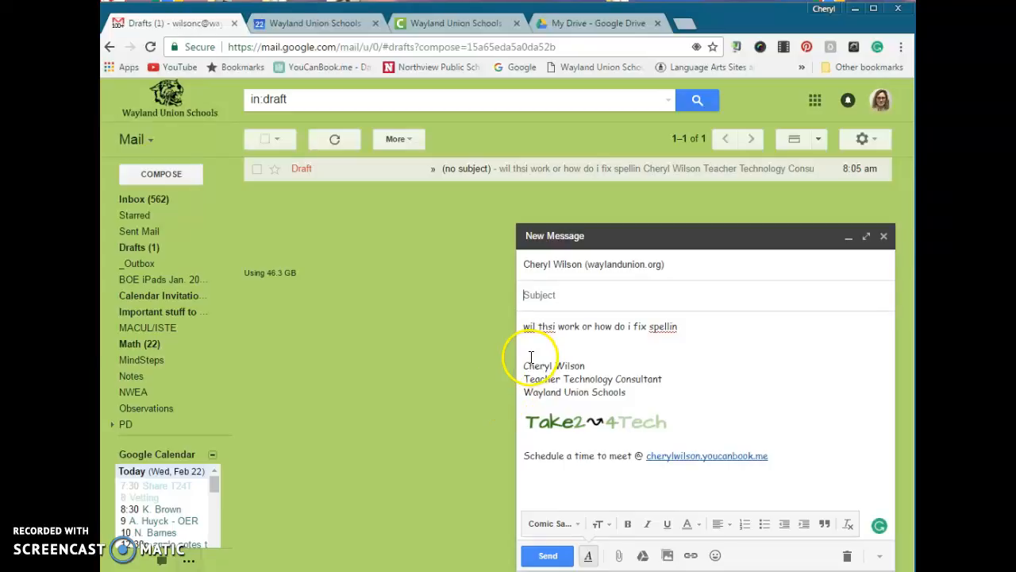
{"action": "mouse_move", "coordinate": [526, 354]}
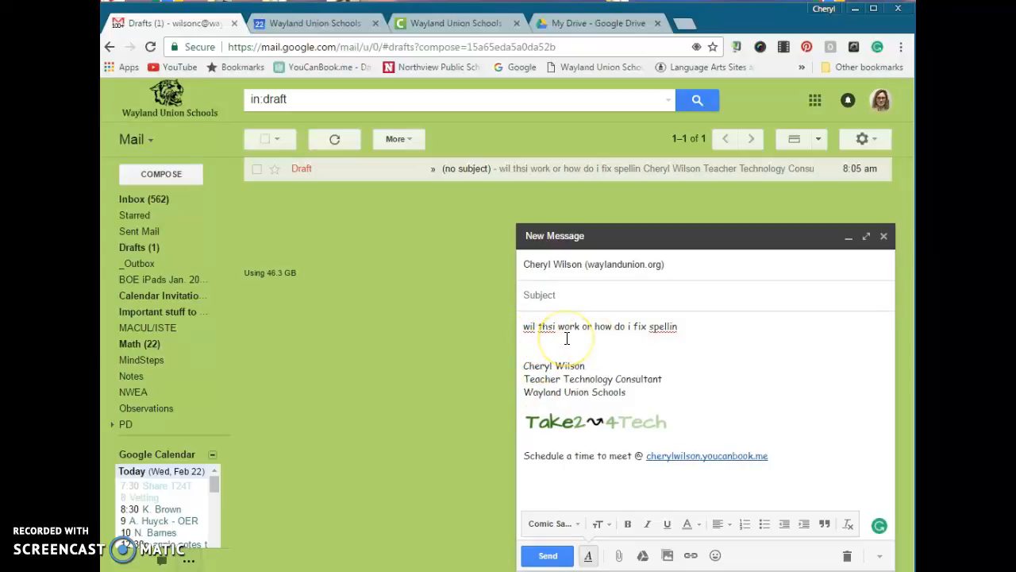
{"action": "mouse_move", "coordinate": [629, 352]}
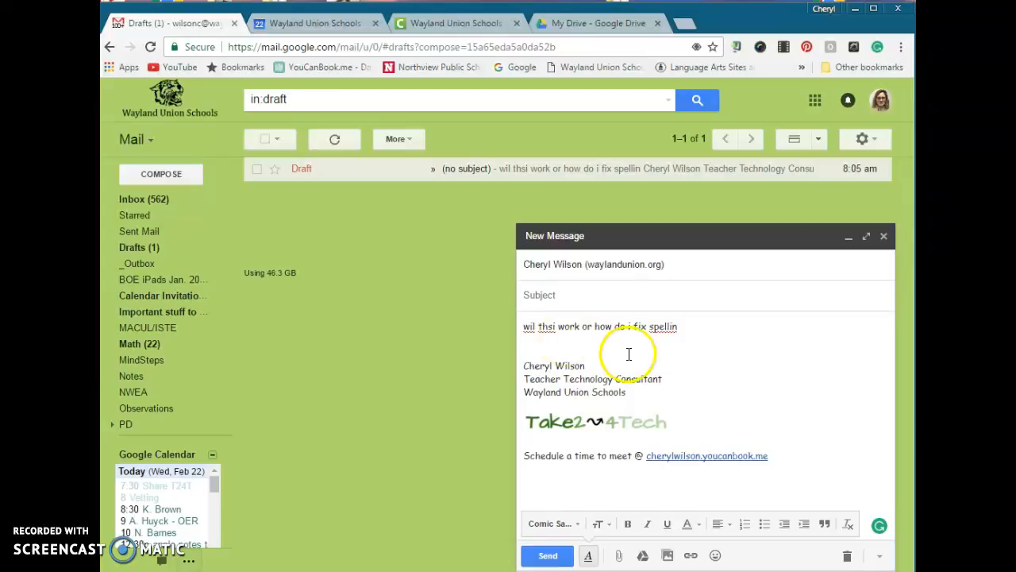
{"action": "mouse_move", "coordinate": [667, 351]}
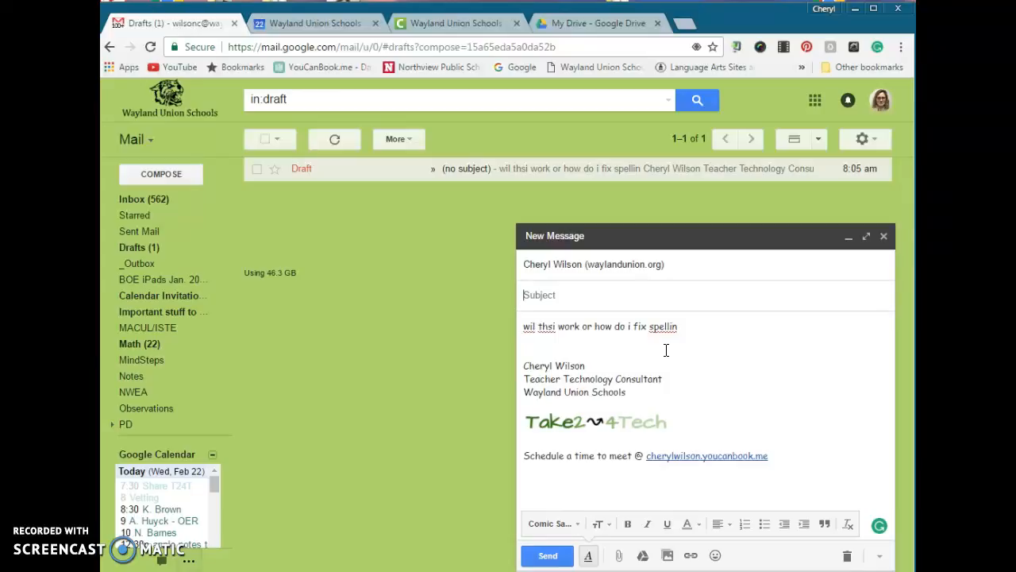
{"action": "mouse_move", "coordinate": [738, 19]}
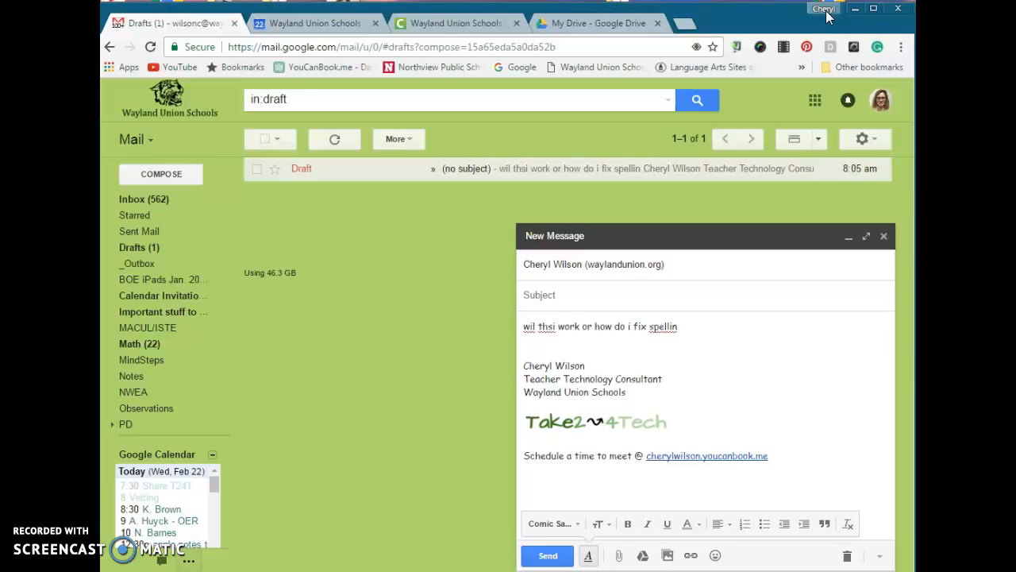
Step: Reach Chrome's Extensions page via the menu's More tools entry
{"action": "left_click", "coordinate": [540, 294]}
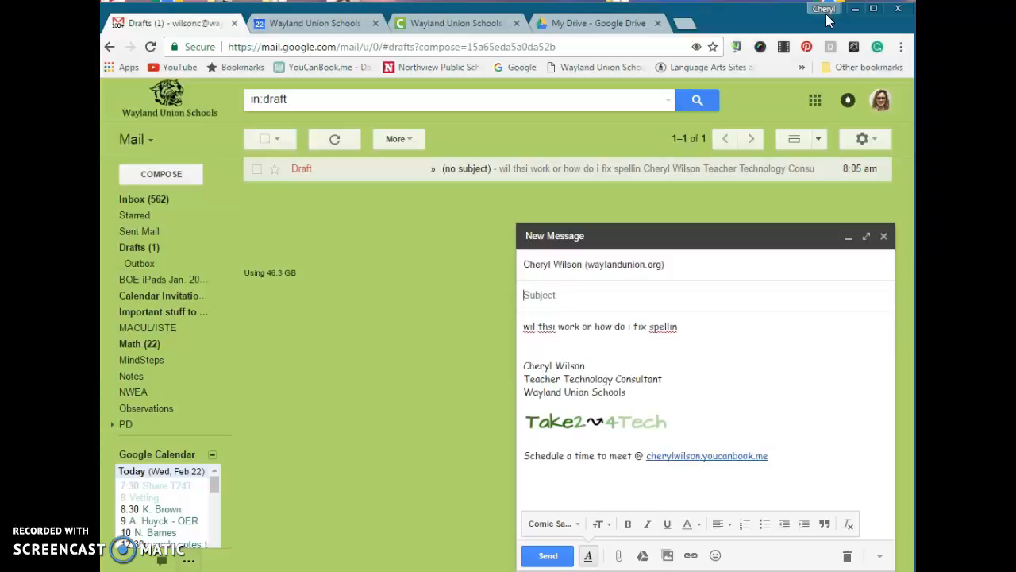
{"action": "mouse_move", "coordinate": [733, 35]}
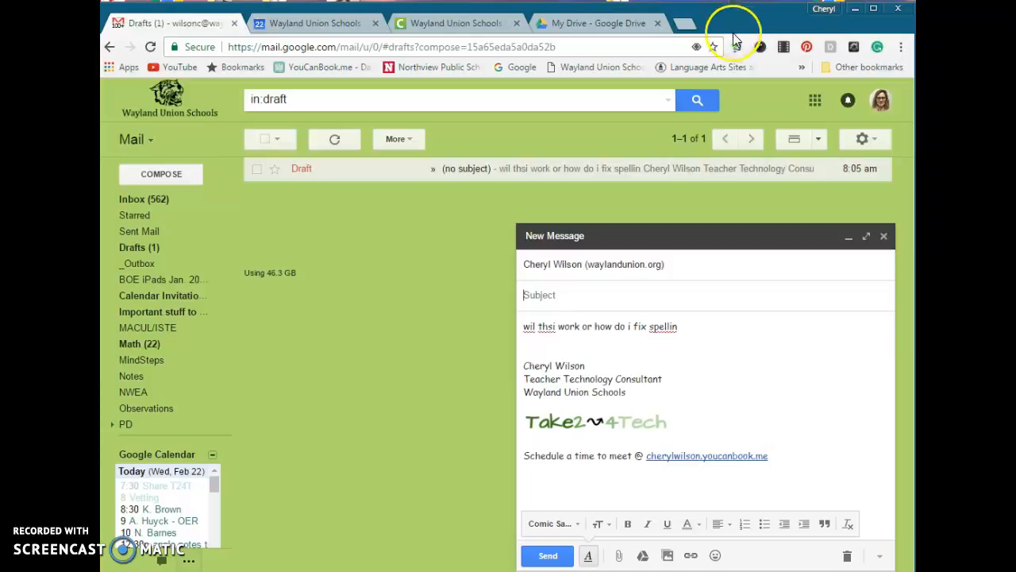
{"action": "mouse_move", "coordinate": [802, 29]}
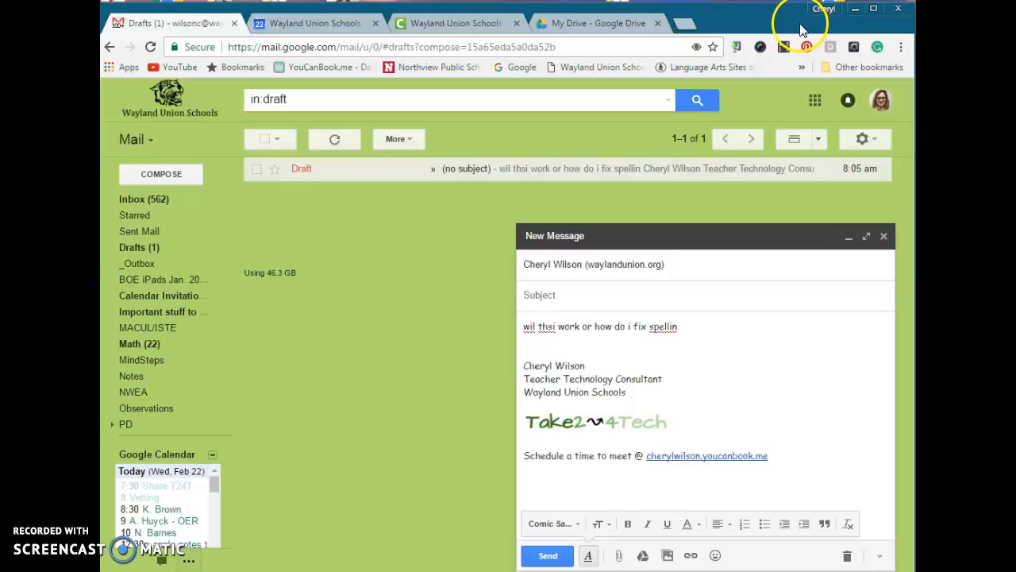
{"action": "mouse_move", "coordinate": [902, 46]}
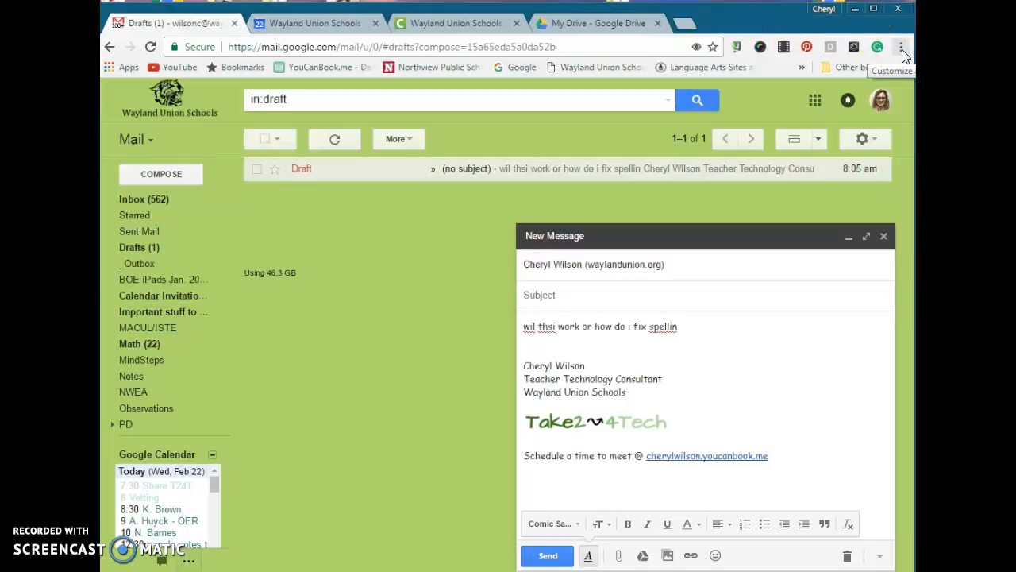
{"action": "left_click", "coordinate": [901, 47]}
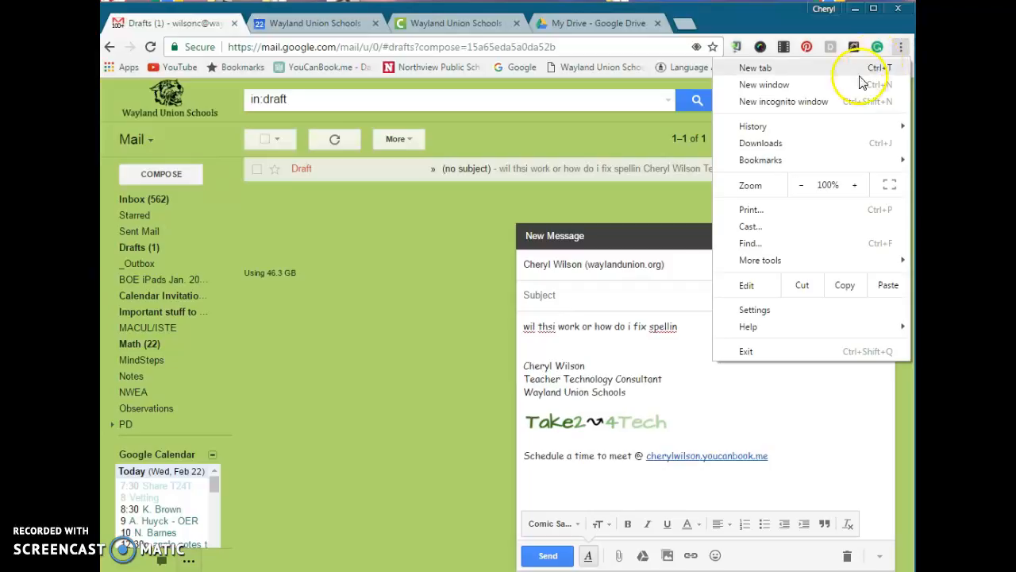
{"action": "left_click", "coordinate": [759, 260]}
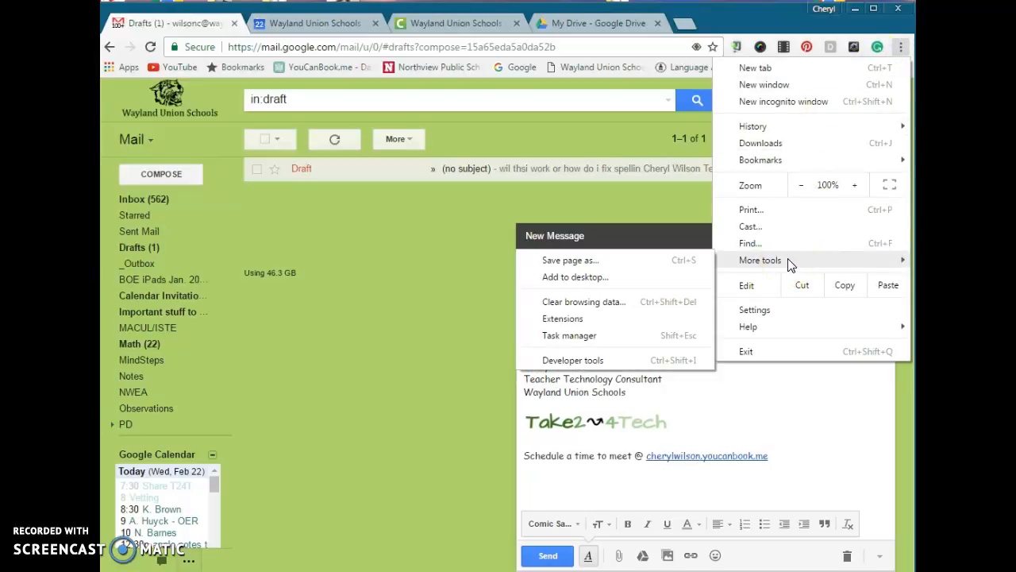
{"action": "mouse_move", "coordinate": [564, 321]}
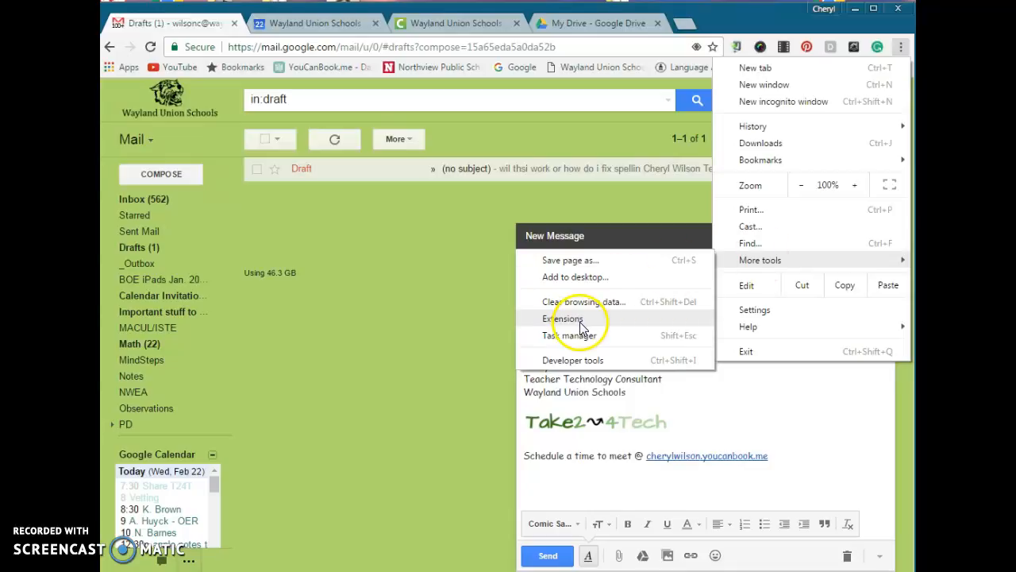
{"action": "left_click", "coordinate": [563, 317]}
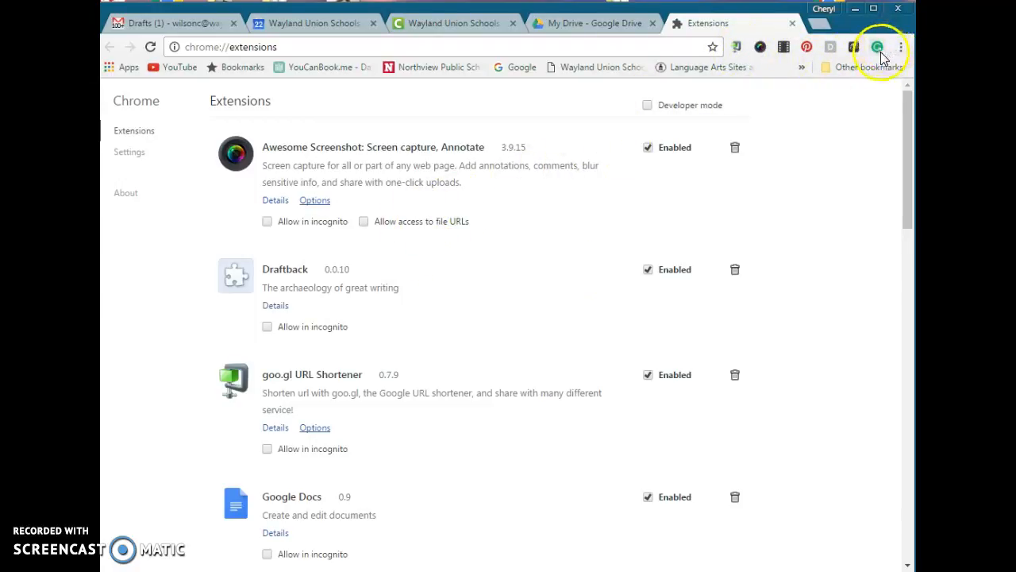
{"action": "mouse_move", "coordinate": [368, 204]}
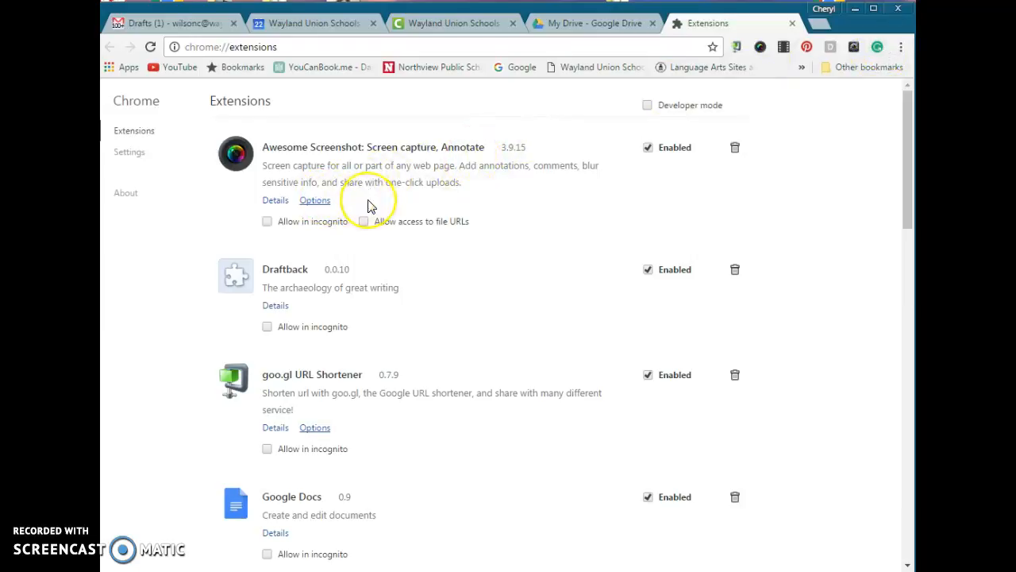
Step: Scroll to the end of the extensions list where Grammarly for Chrome appears
{"action": "scroll", "scroll_direction": "down", "scroll_amount": 3}
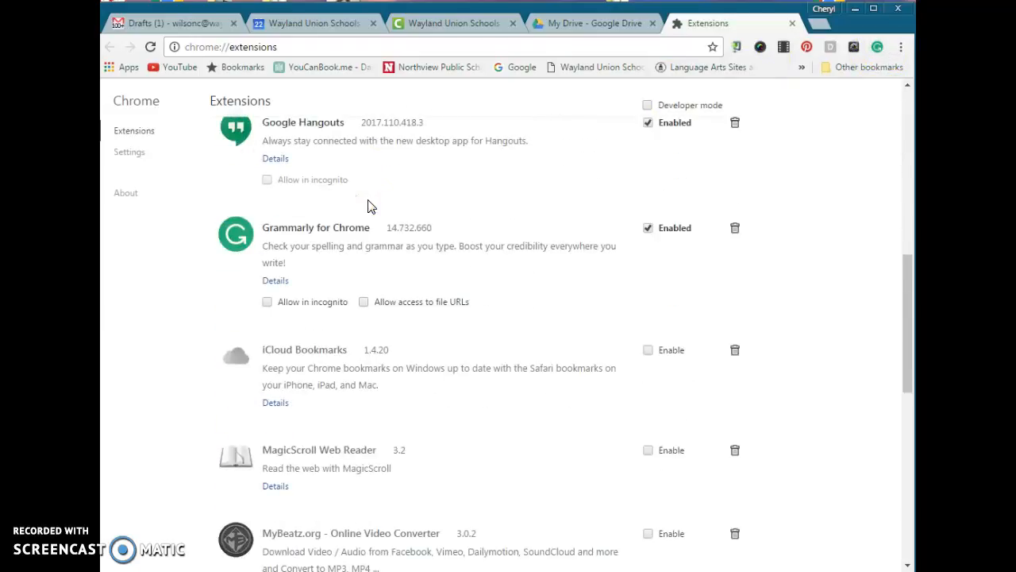
{"action": "scroll", "scroll_direction": "down", "scroll_amount": 3}
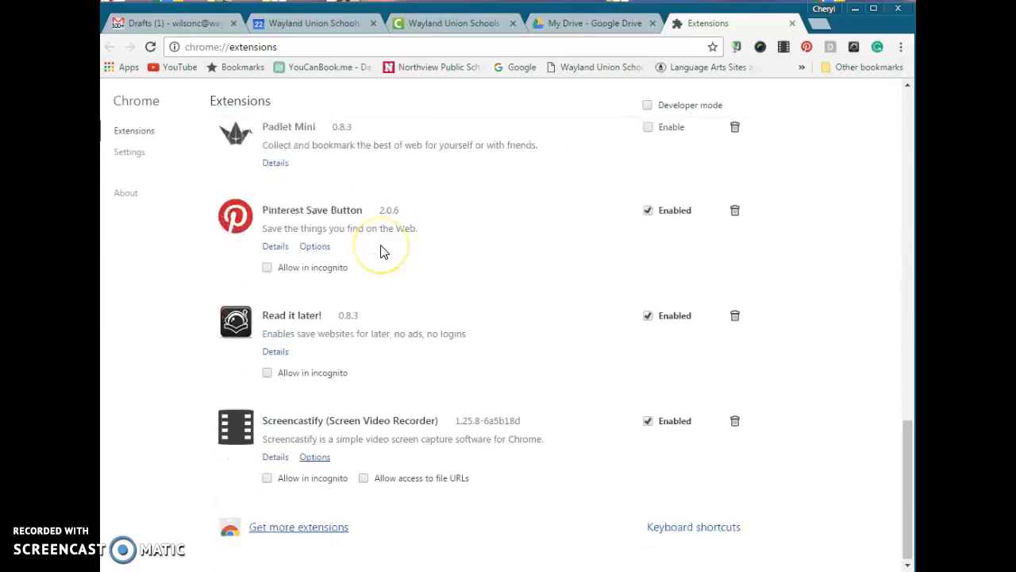
{"action": "mouse_move", "coordinate": [318, 525]}
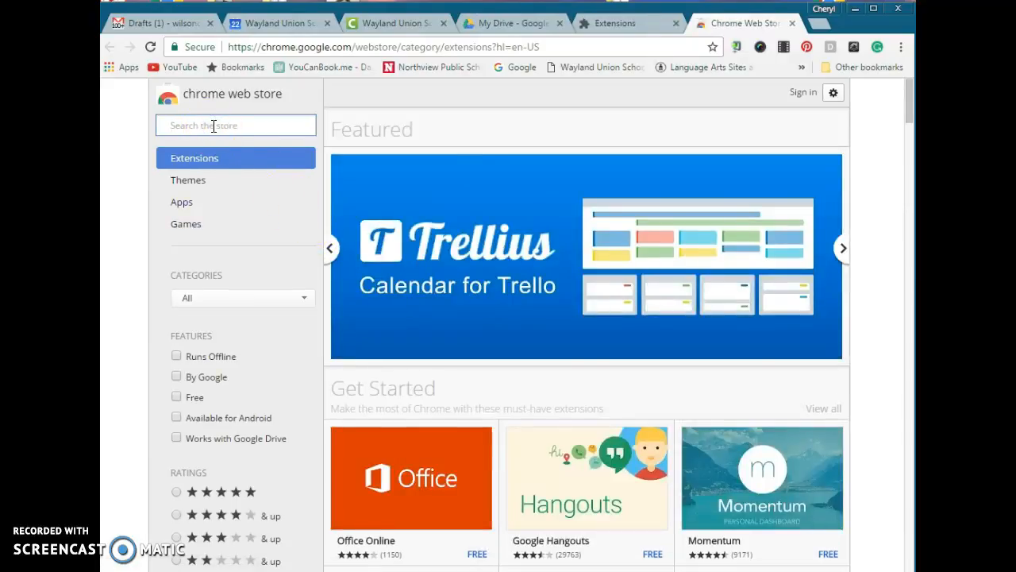
Step: Search the Chrome Web Store for 'grammar' to list Grammarly for Chrome
{"action": "type", "text": "grammar"}
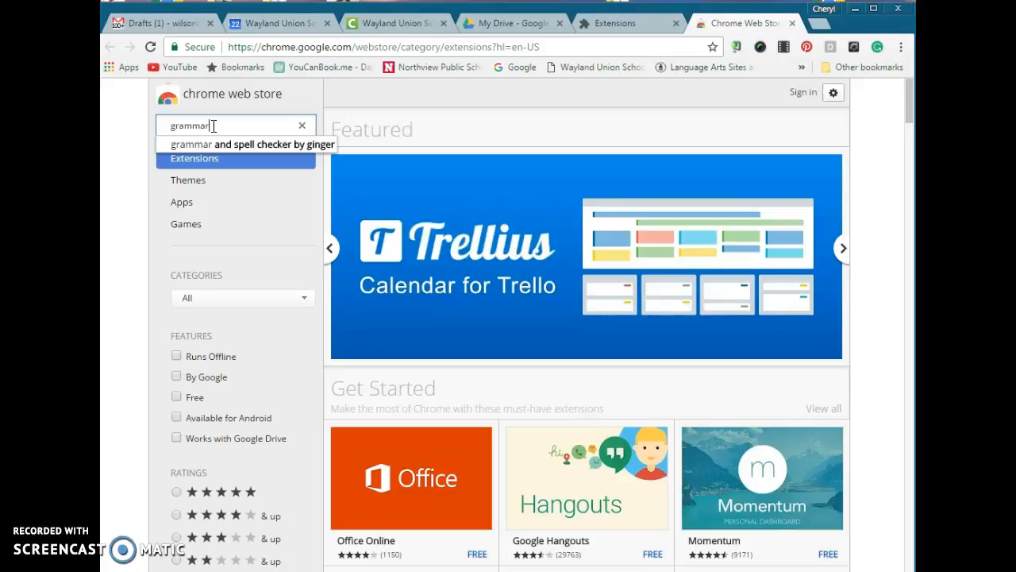
{"action": "key", "text": "Return"}
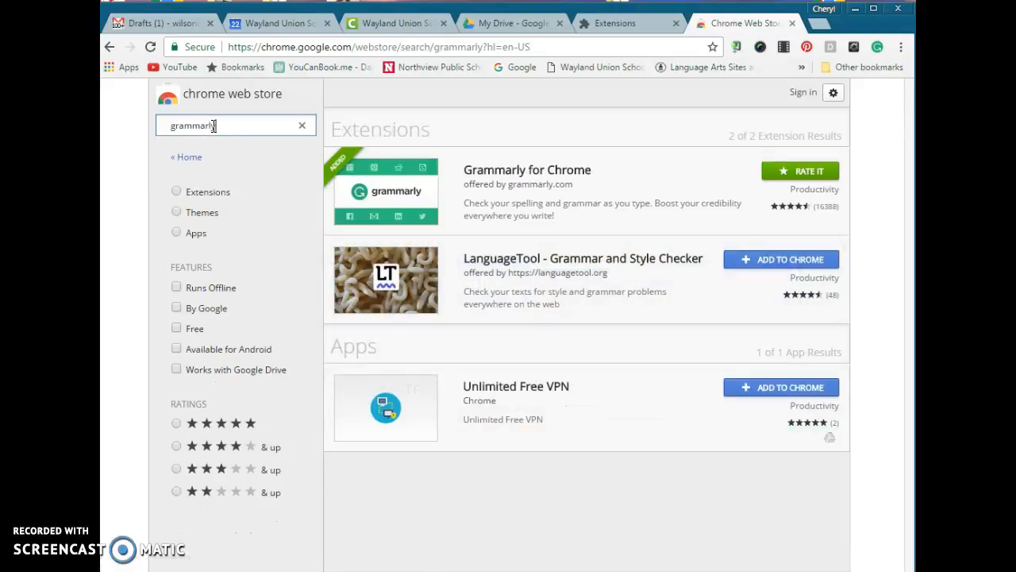
{"action": "mouse_move", "coordinate": [556, 174]}
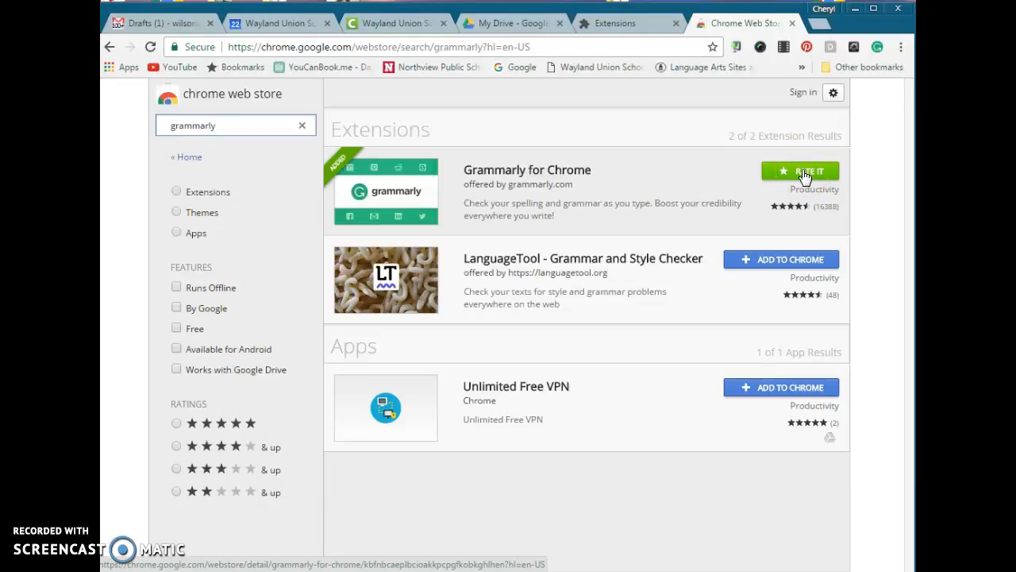
{"action": "mouse_move", "coordinate": [649, 176]}
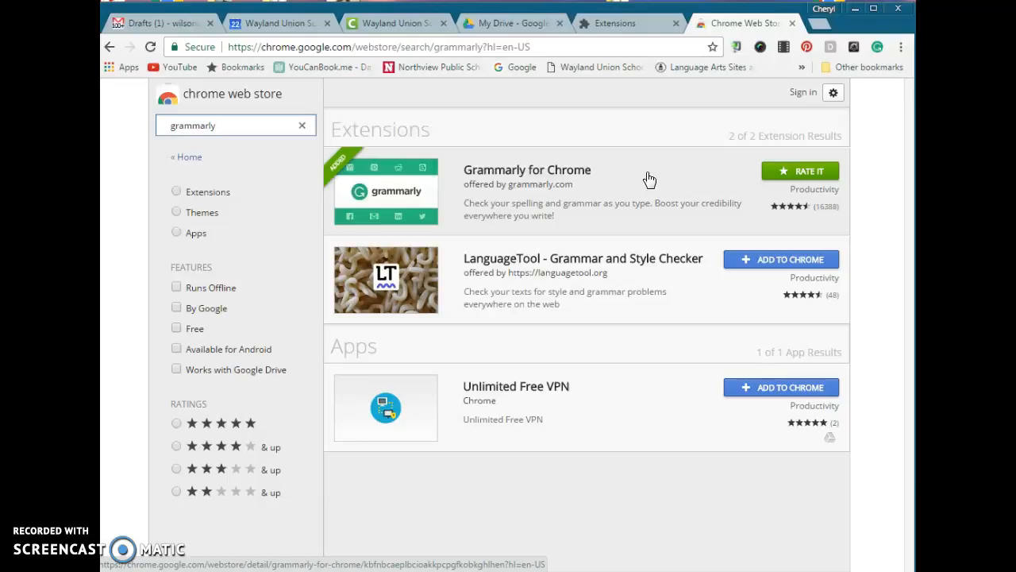
{"action": "mouse_move", "coordinate": [178, 22]}
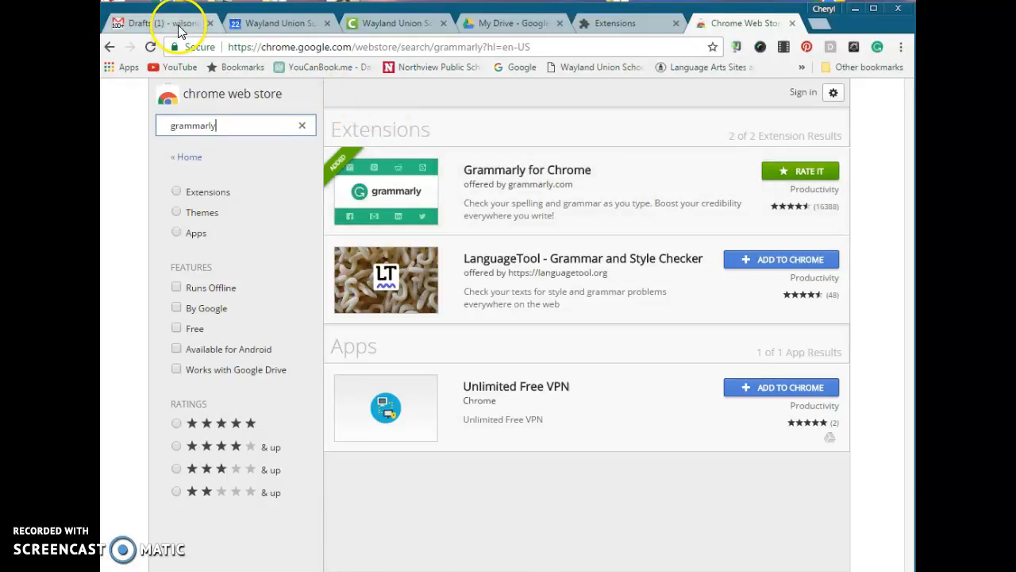
Step: Return to the Gmail draft tab and dismiss the calendar reminder
{"action": "left_click", "coordinate": [159, 22]}
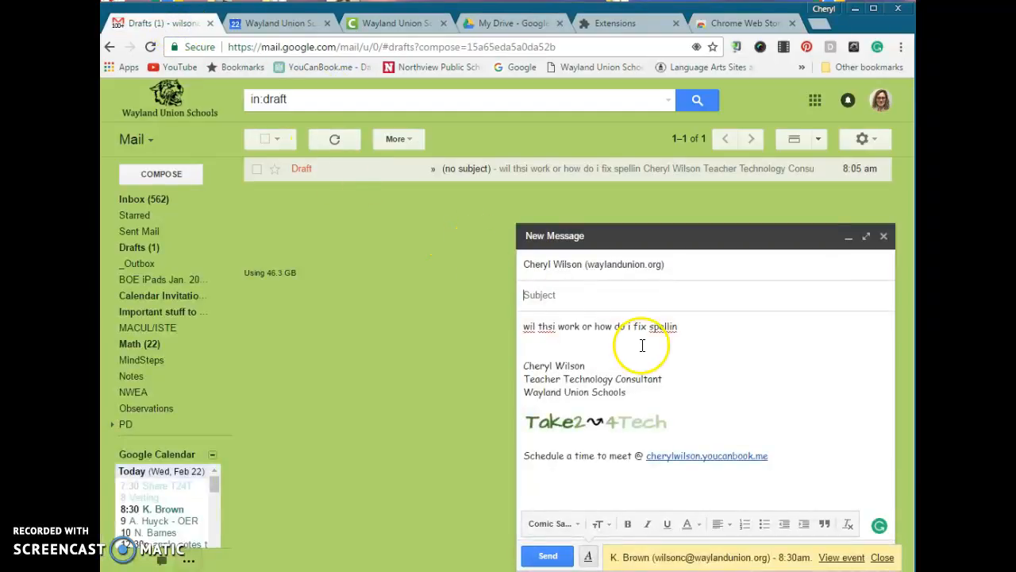
{"action": "mouse_move", "coordinate": [635, 343]}
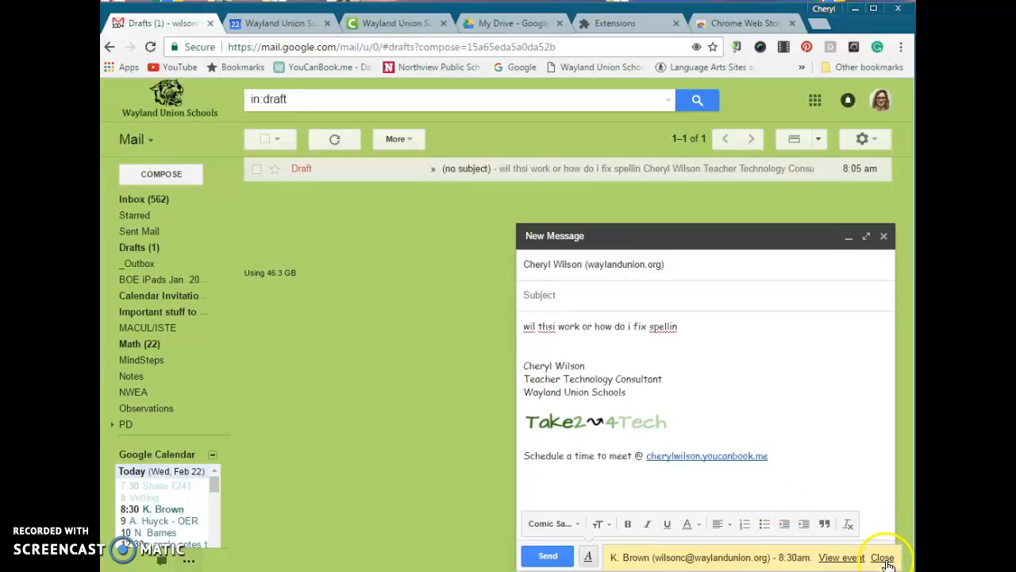
{"action": "left_click", "coordinate": [883, 555]}
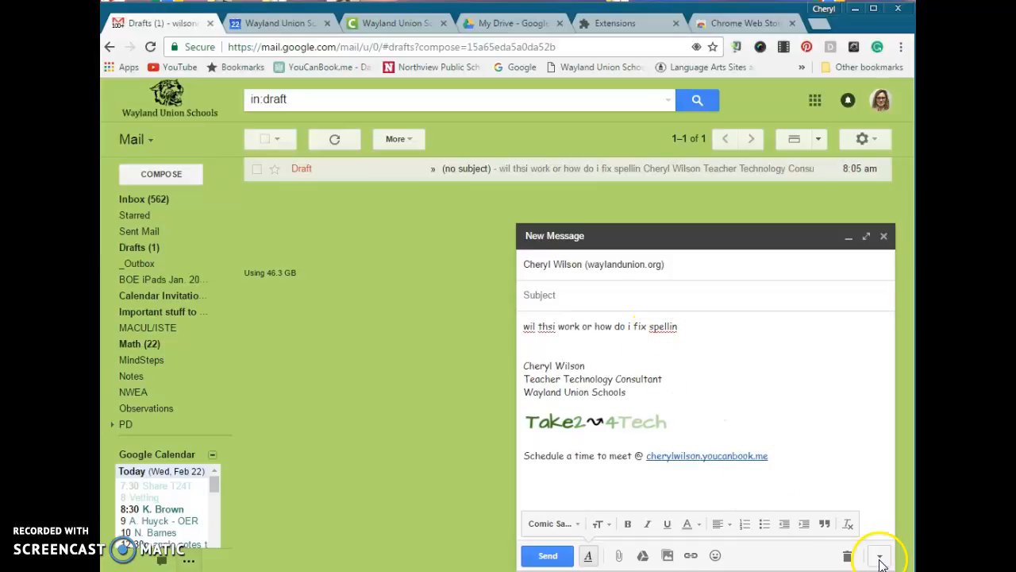
{"action": "mouse_move", "coordinate": [879, 556]}
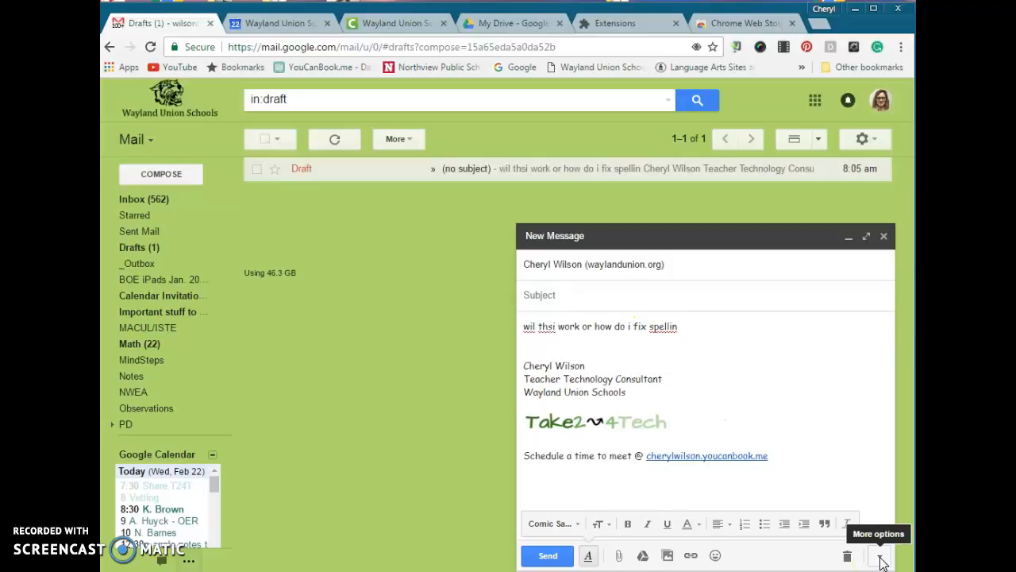
Step: Run Gmail's Check spelling on the draft to highlight misspellings, then close it
{"action": "left_click", "coordinate": [879, 556]}
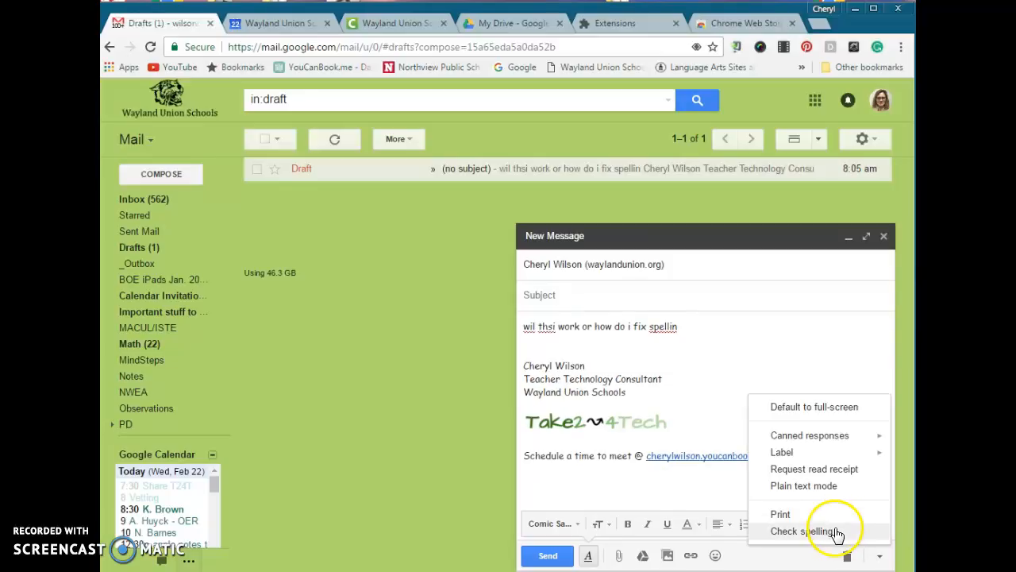
{"action": "left_click", "coordinate": [803, 531]}
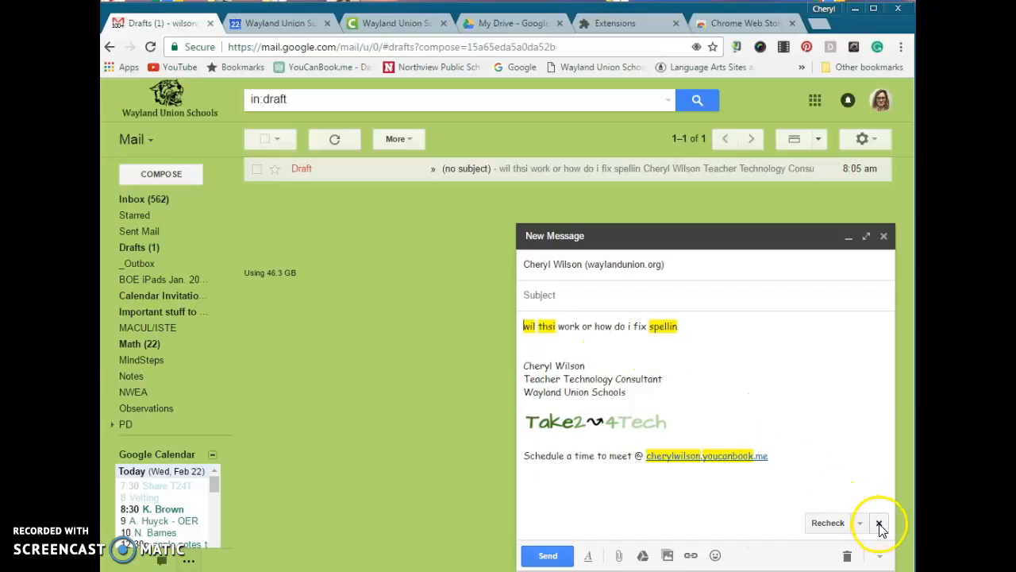
{"action": "left_click", "coordinate": [880, 524]}
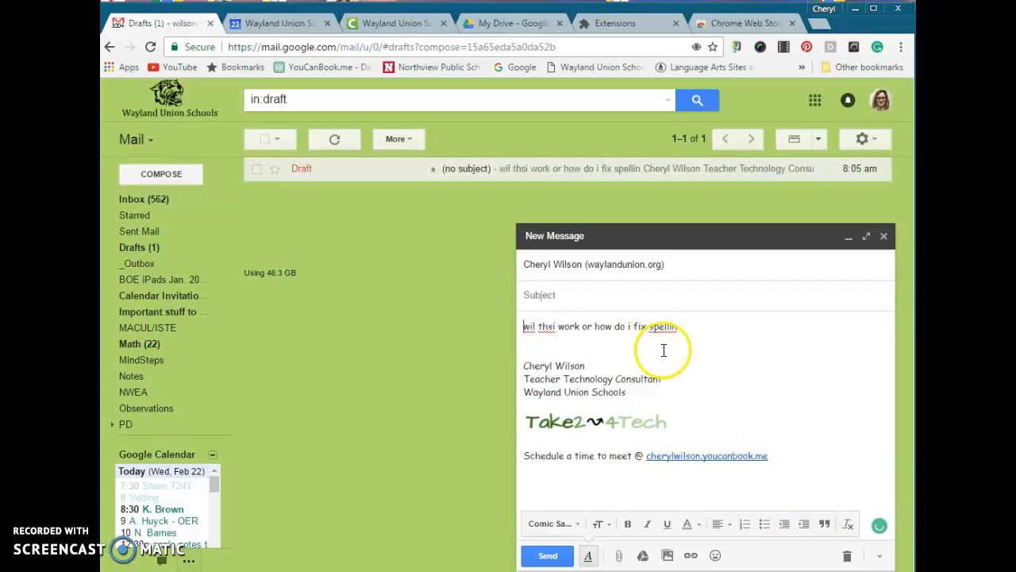